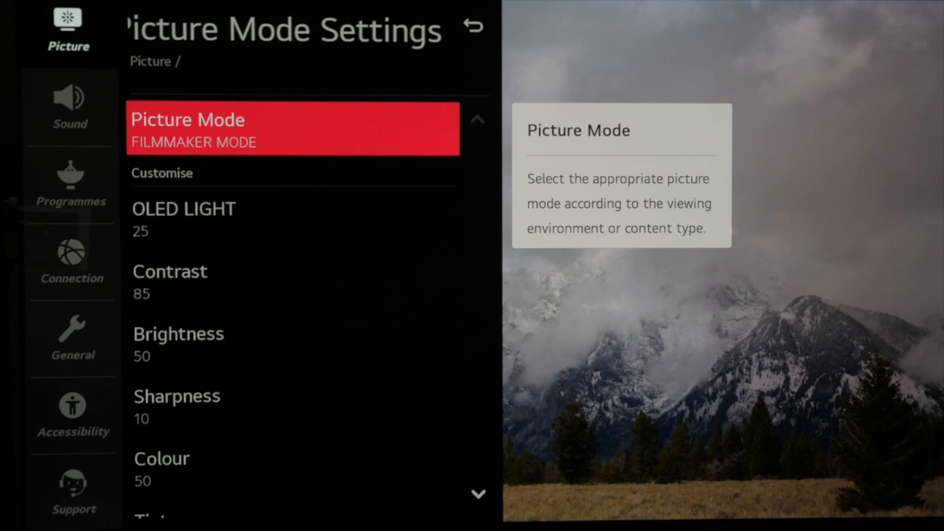
# Turn Energy Saving off and return to the Picture menu
pyautogui.click(475, 27)
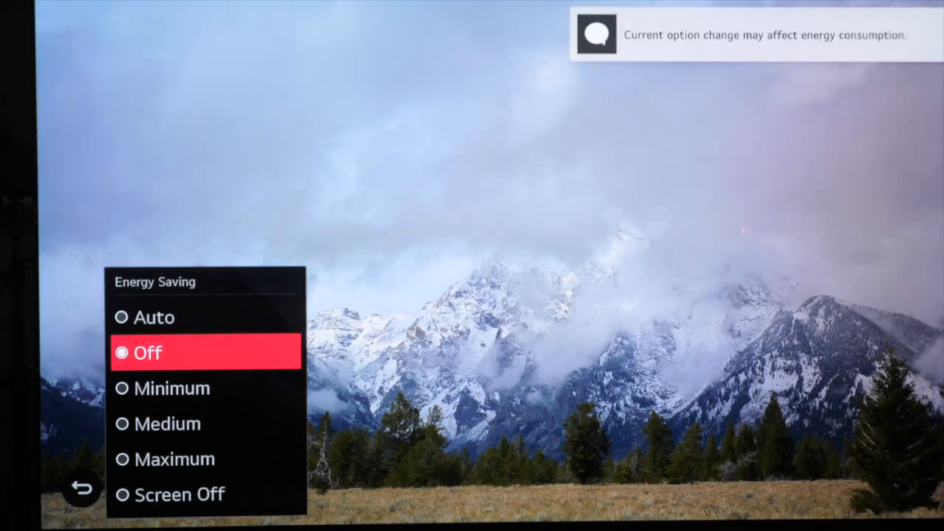
pyautogui.press('Back')
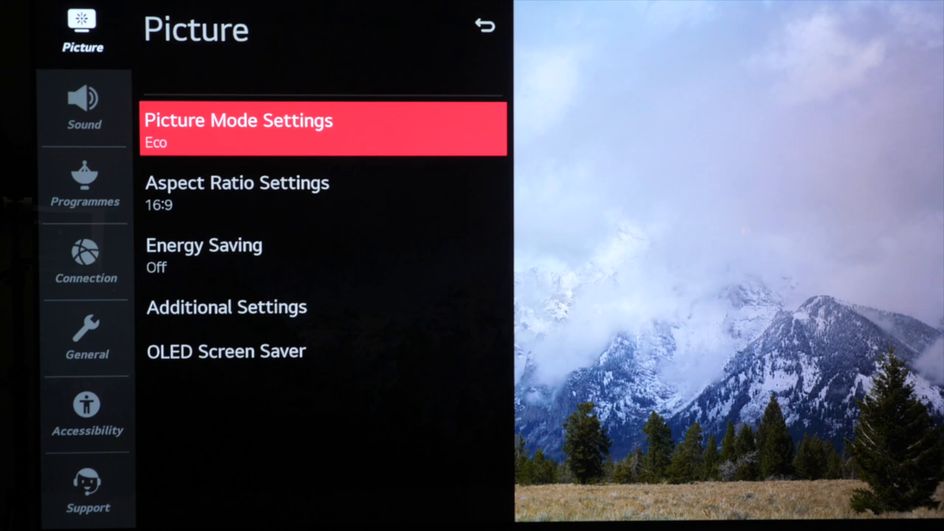
# Select FILMMAKER MODE as the picture mode
pyautogui.click(238, 130)
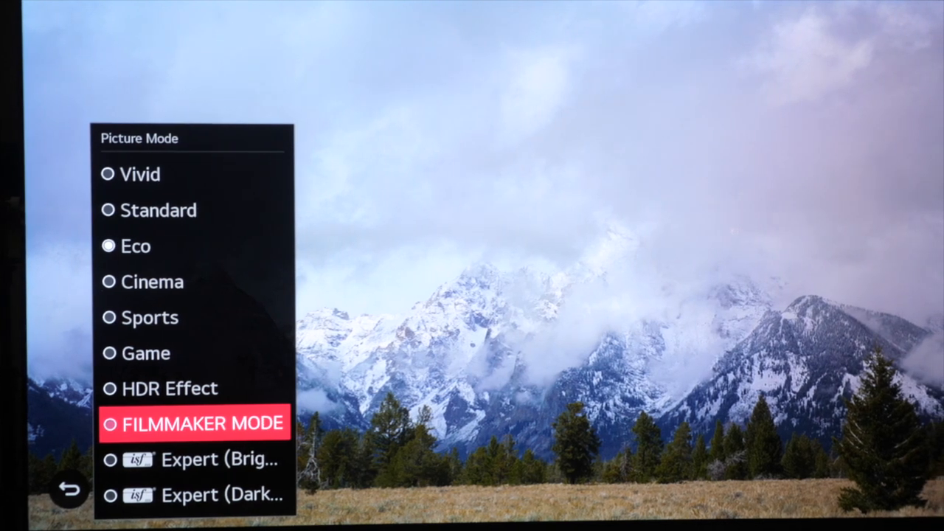
pyautogui.click(194, 423)
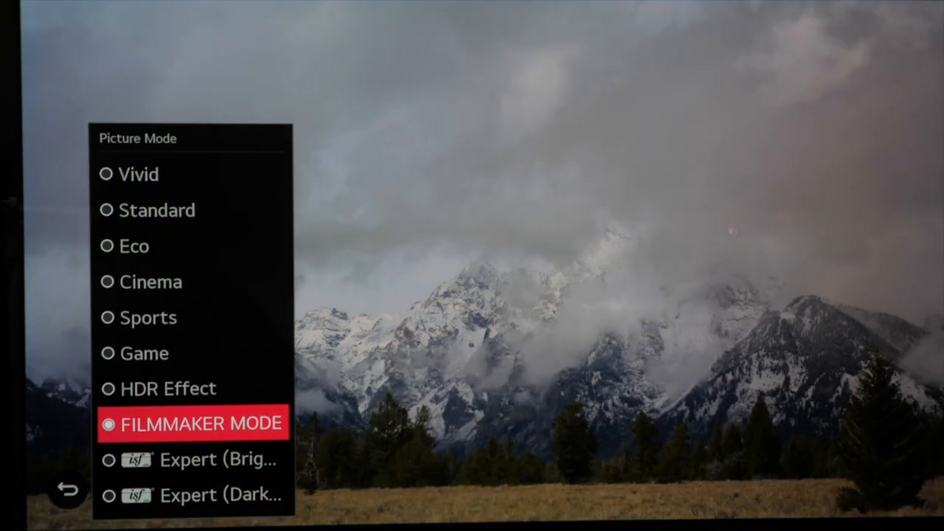
pyautogui.click(201, 423)
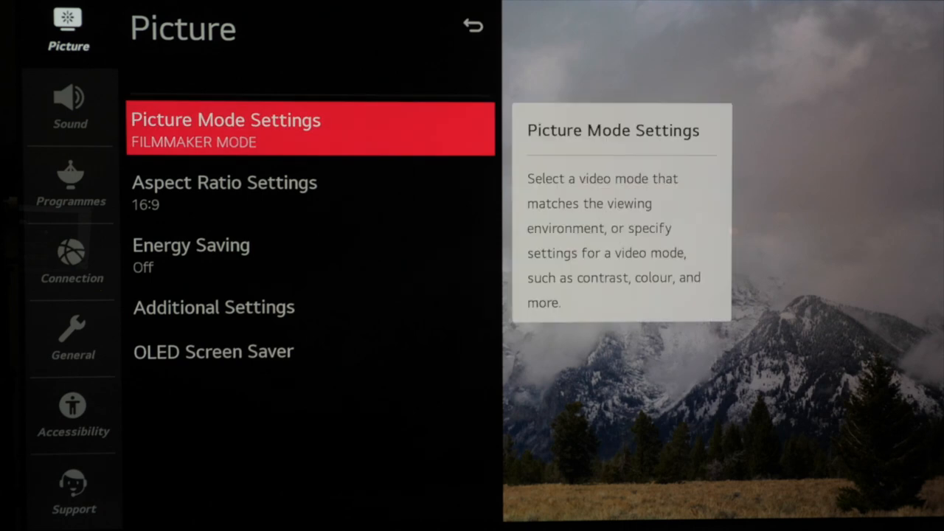
# Customise Filmmaker Mode with OLED Light at 25 and Sharpness lowered from 10 to 5
pyautogui.click(224, 130)
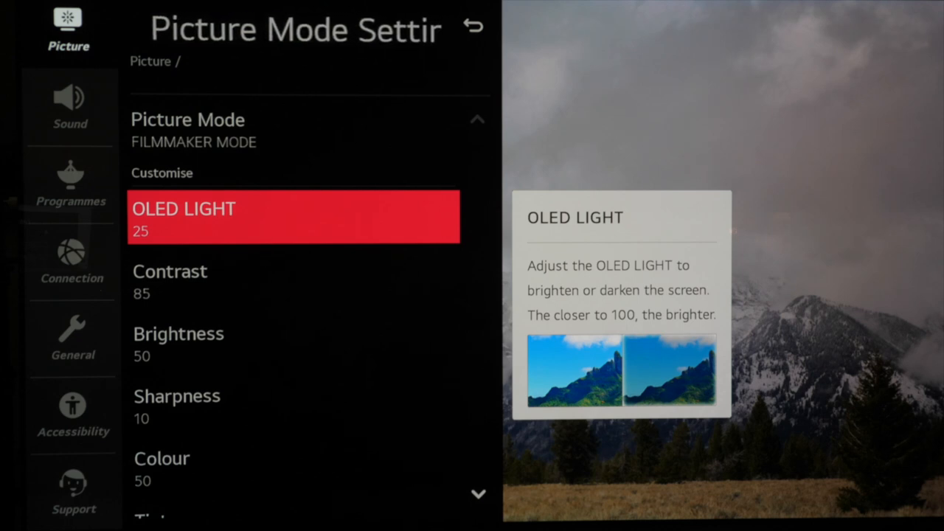
pyautogui.click(294, 217)
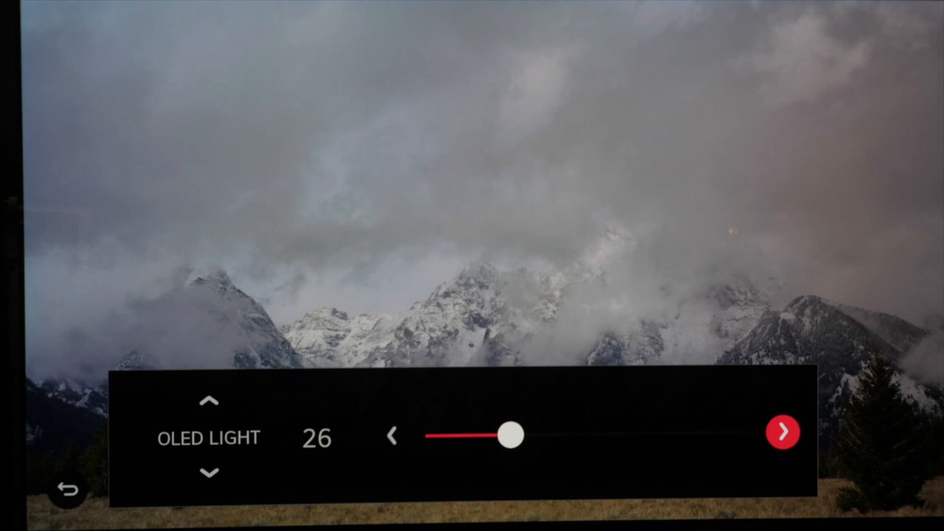
pyautogui.click(782, 433)
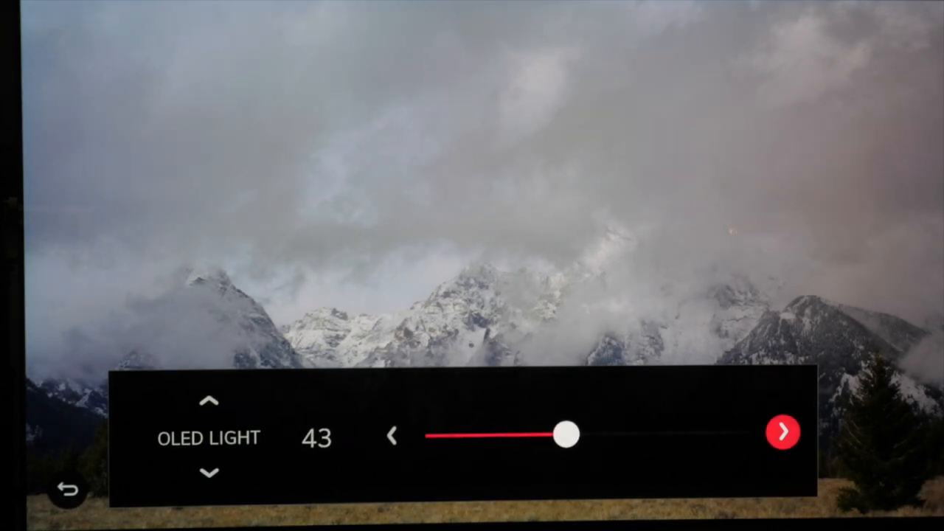
pyautogui.click(782, 432)
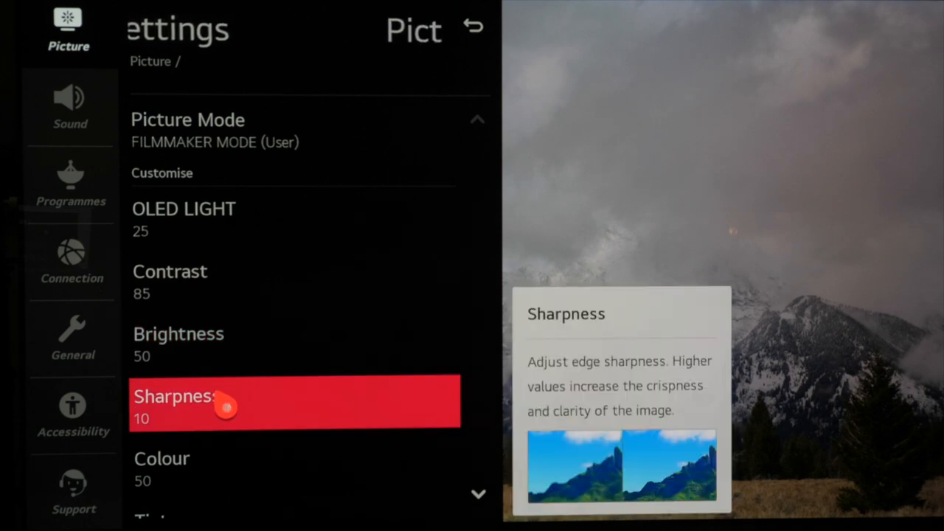
pyautogui.click(222, 401)
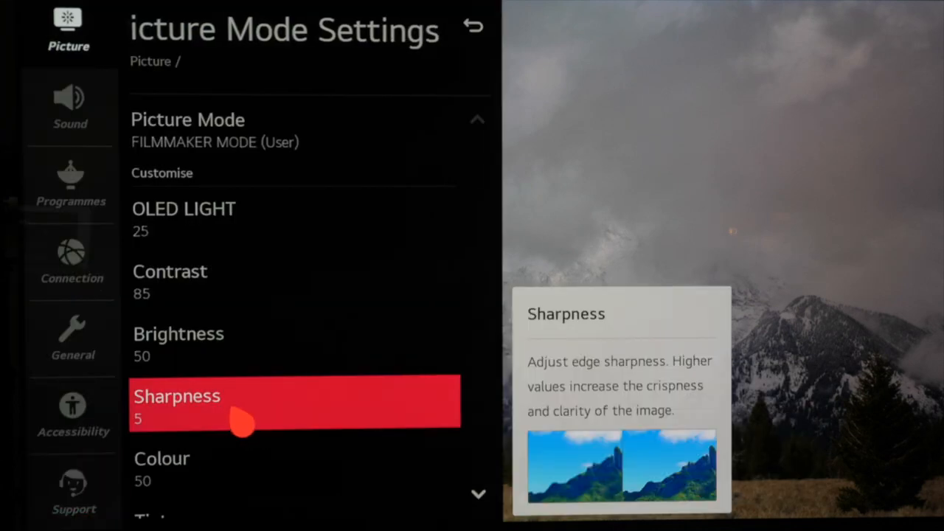
pyautogui.scroll(-3)
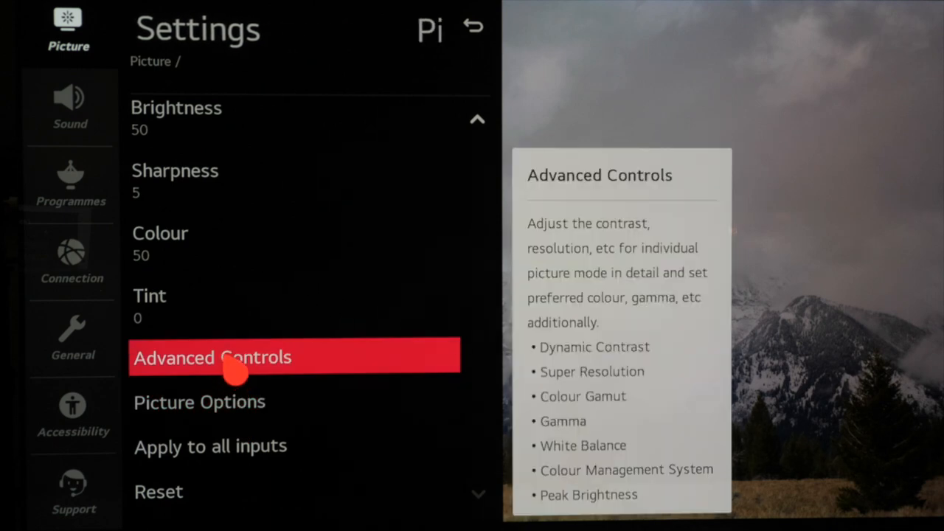
# In Advanced Controls, try gamma 2.2 and 2.4, then settle on BT.1886
pyautogui.click(212, 357)
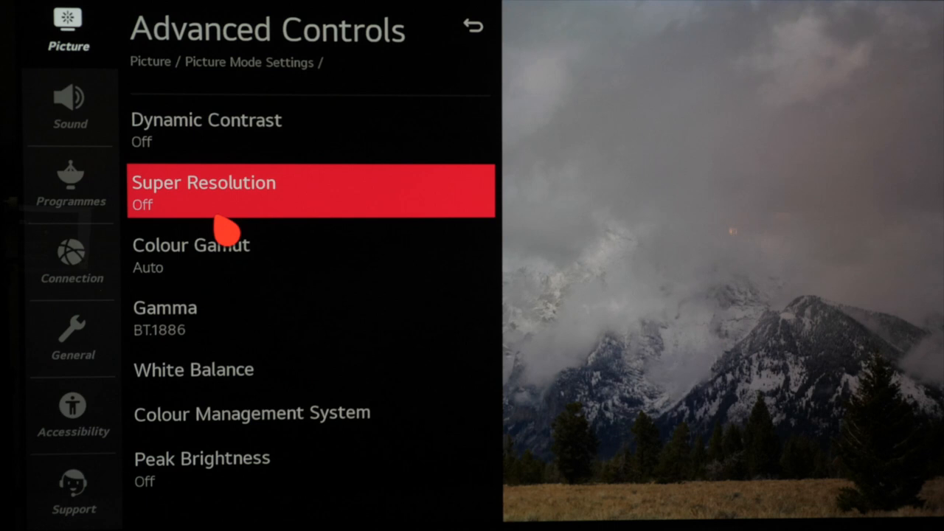
pyautogui.press('down')
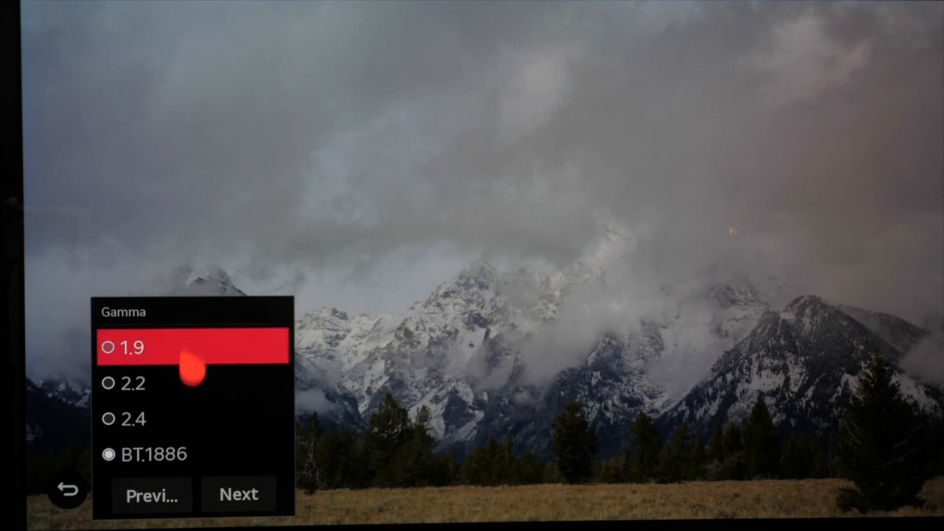
pyautogui.click(131, 384)
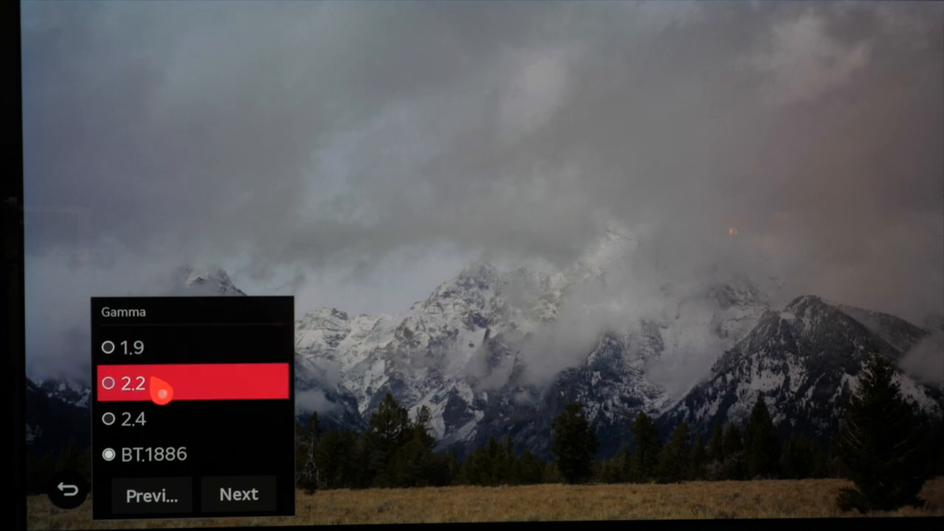
pyautogui.click(133, 383)
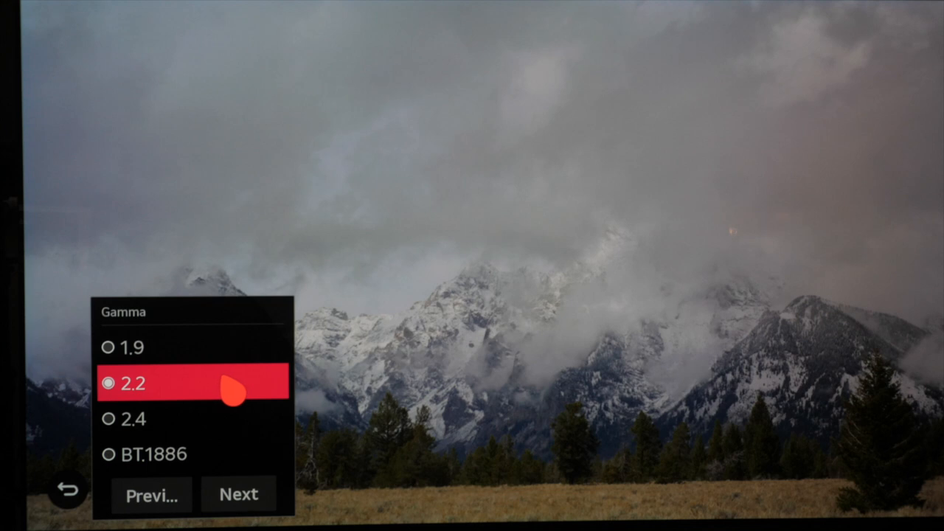
pyautogui.click(133, 419)
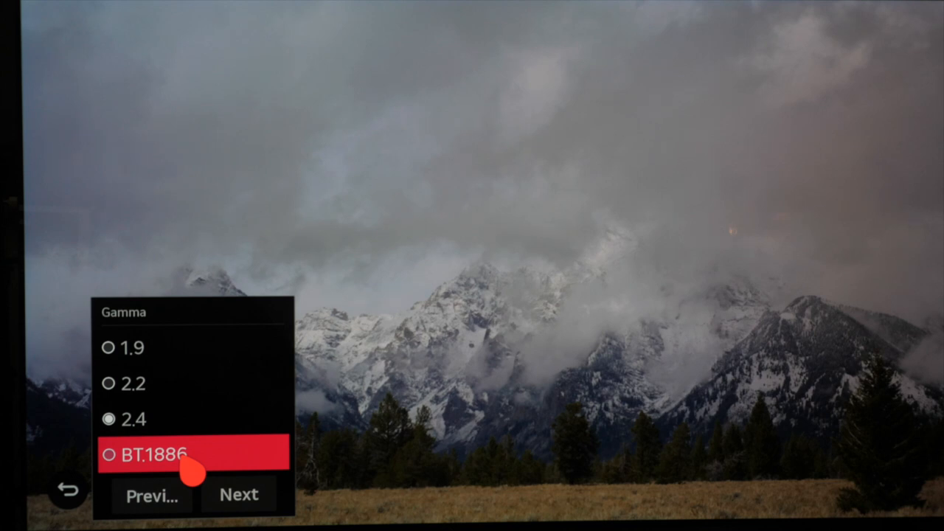
pyautogui.click(109, 455)
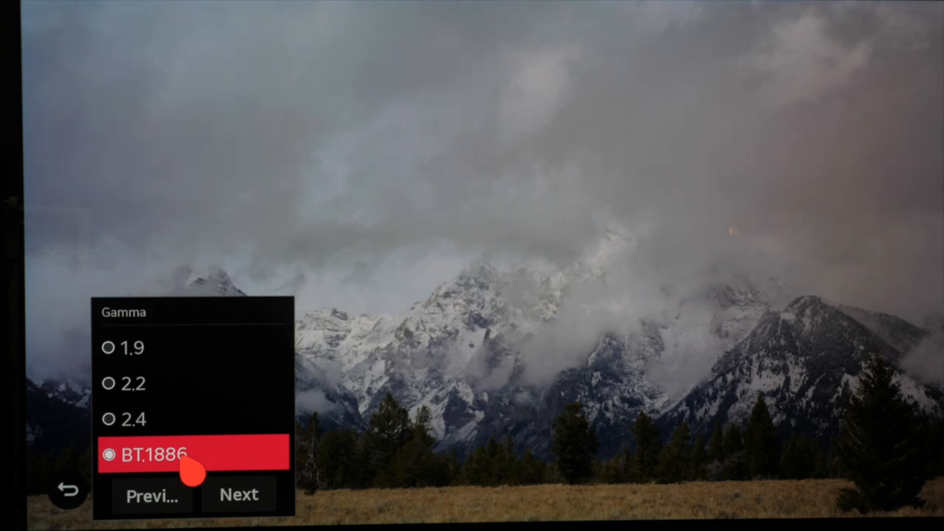
pyautogui.click(239, 494)
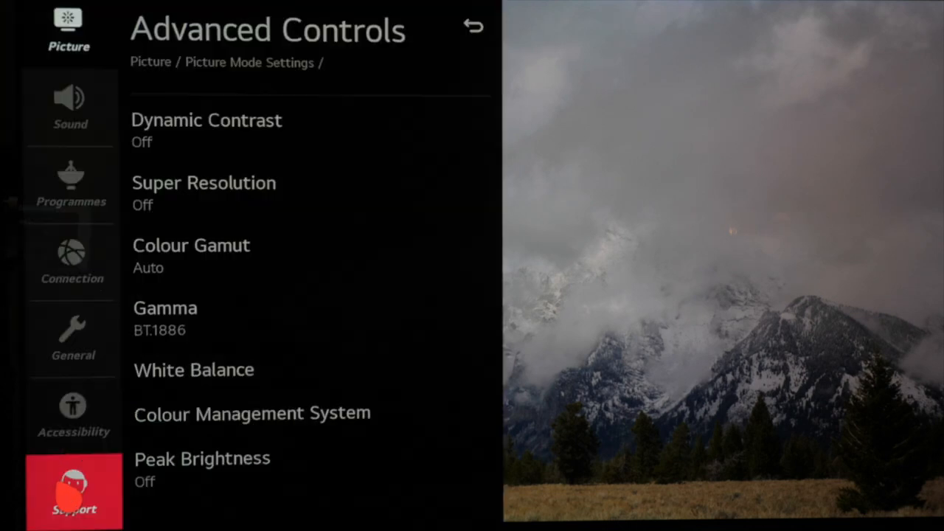
pyautogui.moveTo(221, 317)
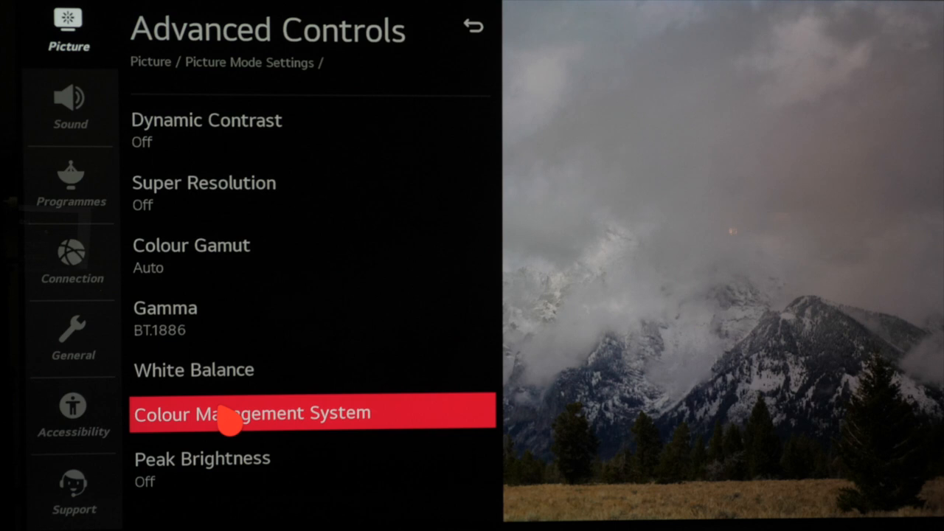
pyautogui.moveTo(251, 413)
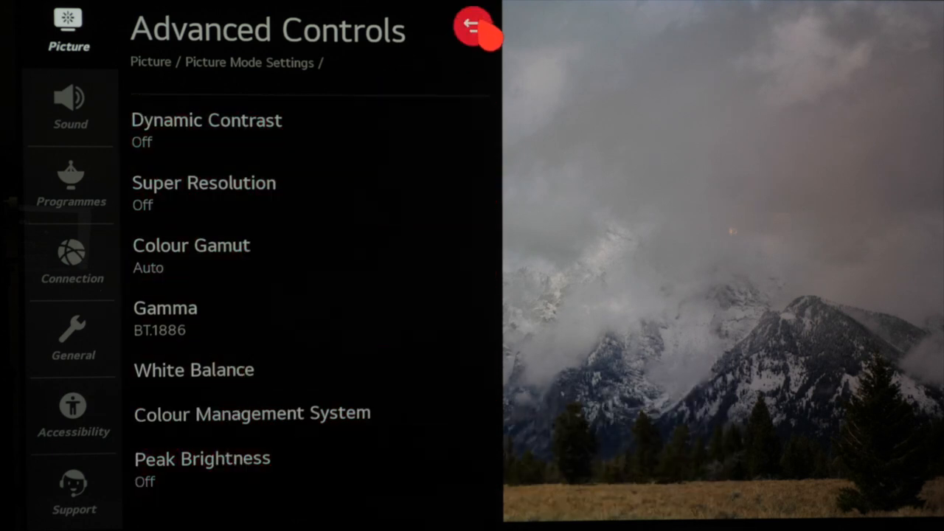
# Return from Advanced Controls to Picture Mode Settings showing Contrast 85, Brightness 50
pyautogui.click(470, 27)
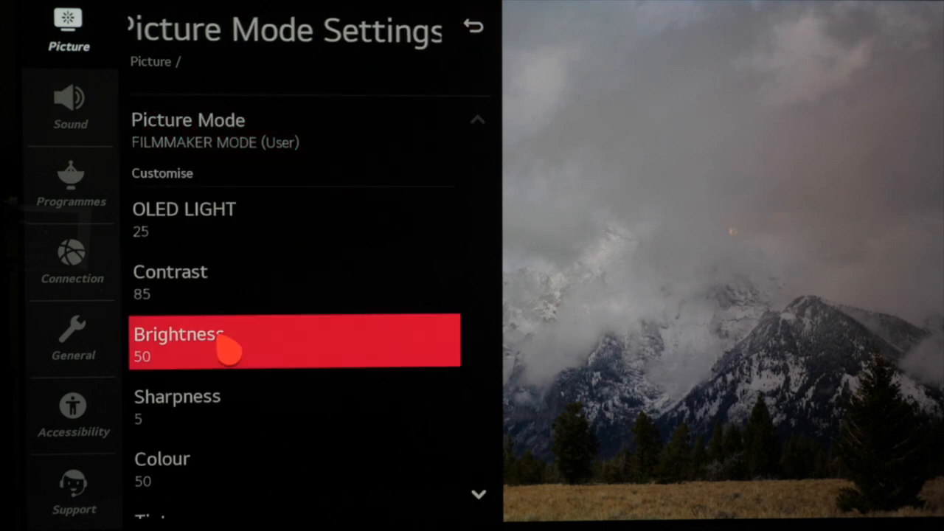
# Review Picture Options and keep Smooth Gradation set to Off
pyautogui.scroll(-3)
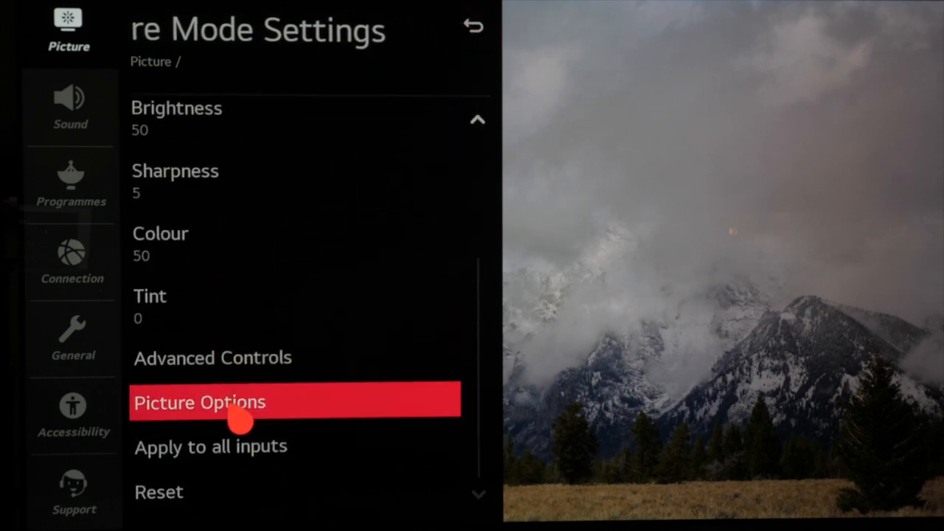
pyautogui.click(199, 402)
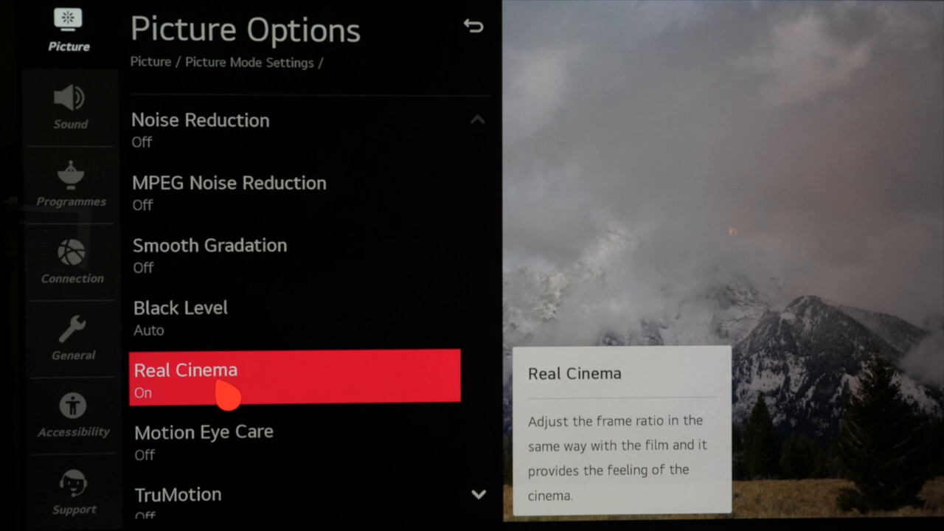
pyautogui.scroll(-3)
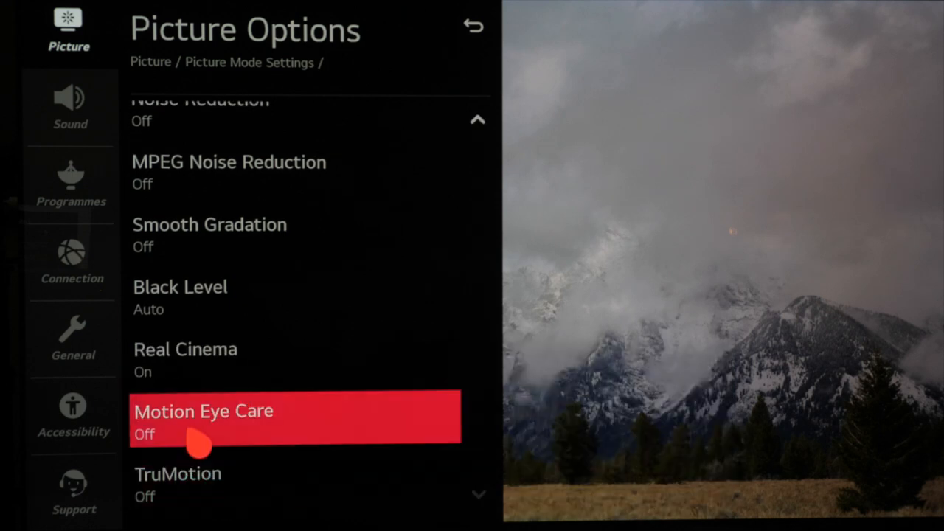
pyautogui.press('up')
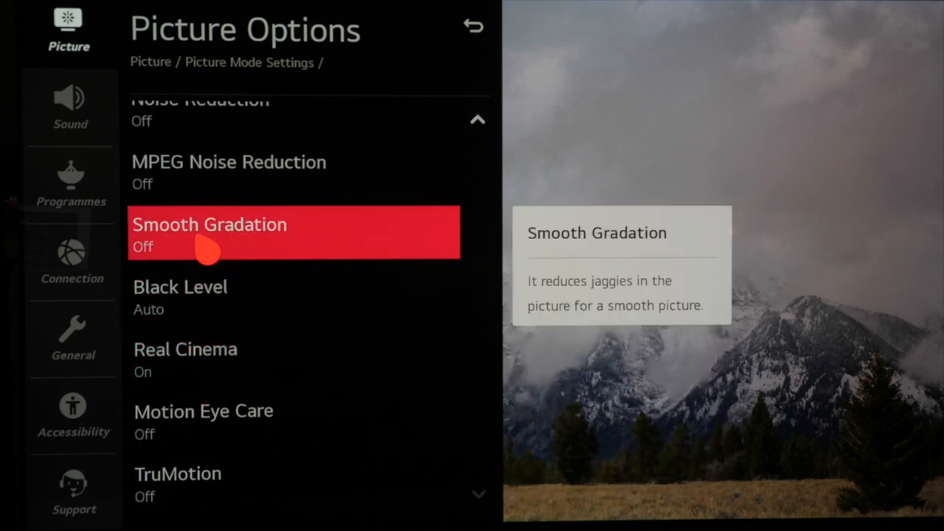
pyautogui.click(222, 233)
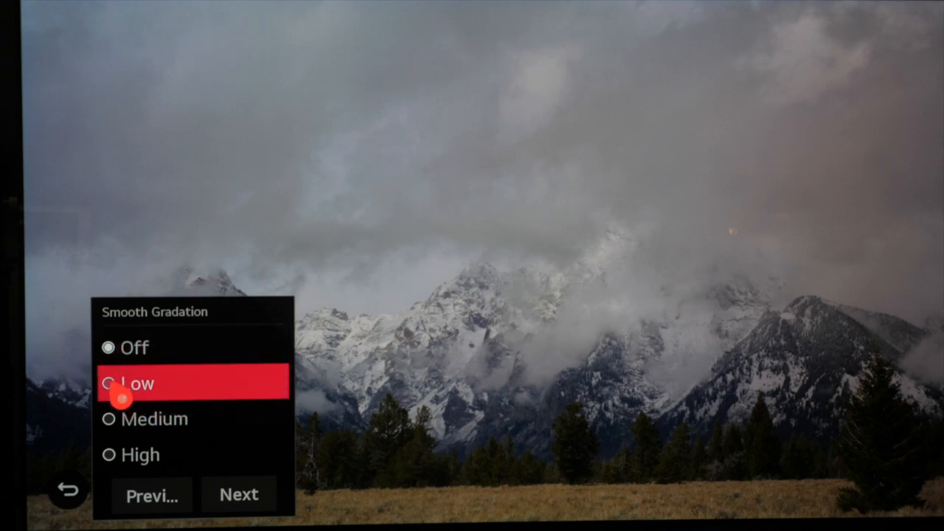
pyautogui.click(110, 384)
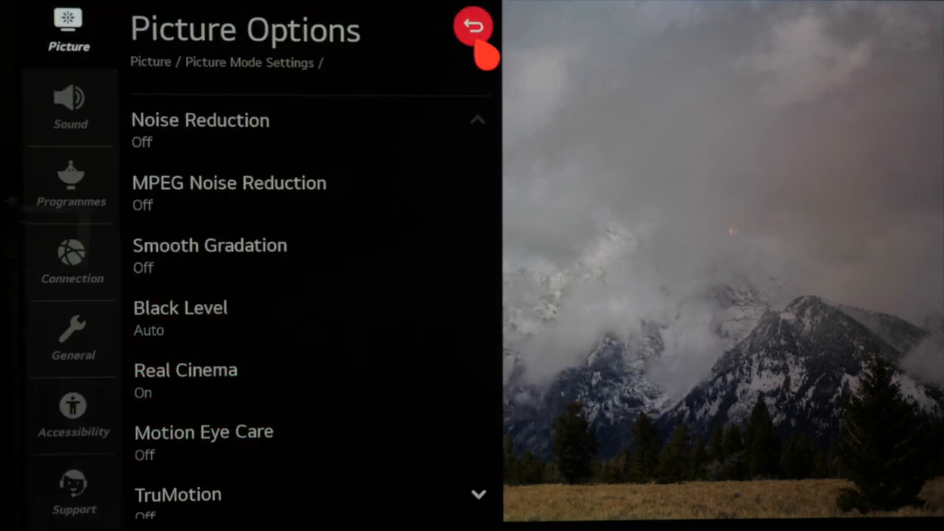
pyautogui.click(472, 27)
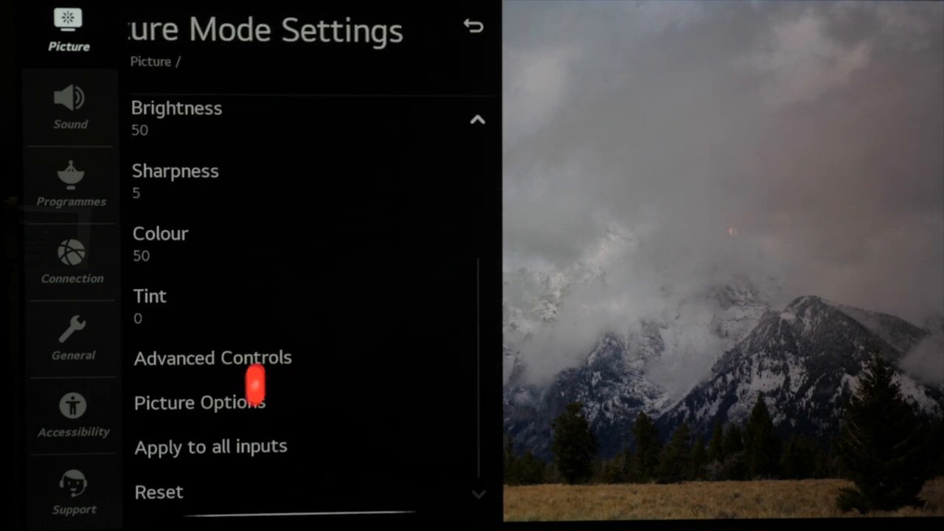
# Apply the customised FILMMAKER MODE settings to all inputs and confirm Yes
pyautogui.click(211, 446)
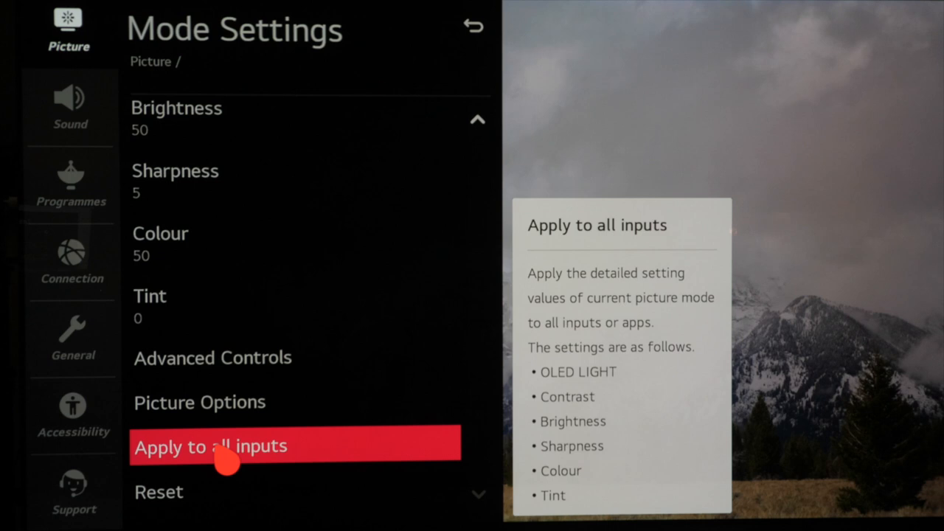
pyautogui.click(211, 446)
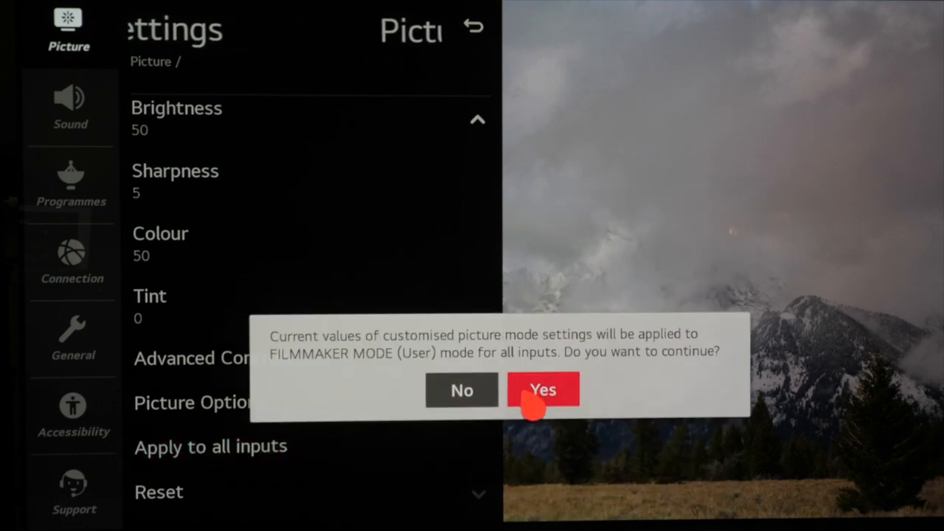
pyautogui.click(543, 390)
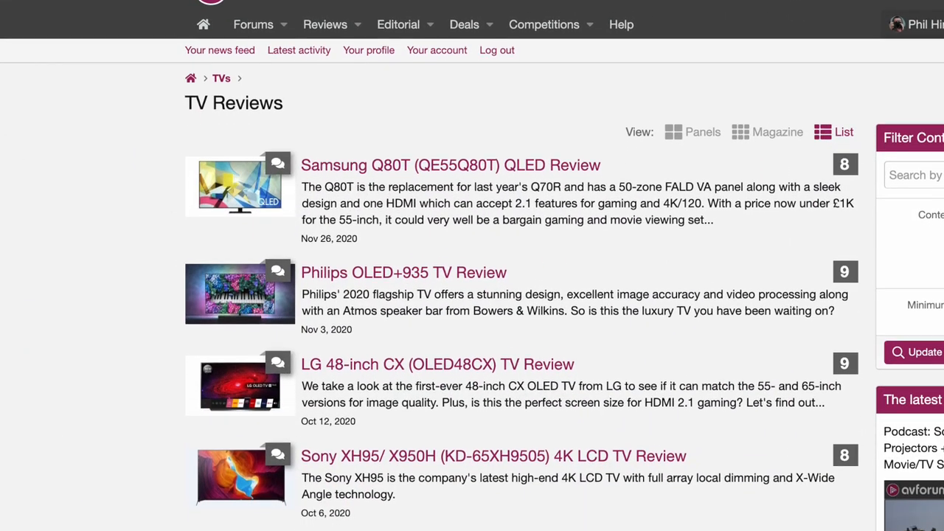
# Scroll down the AVForums TV Reviews list to the Panasonic and TCL reviews
pyautogui.scroll(-3)
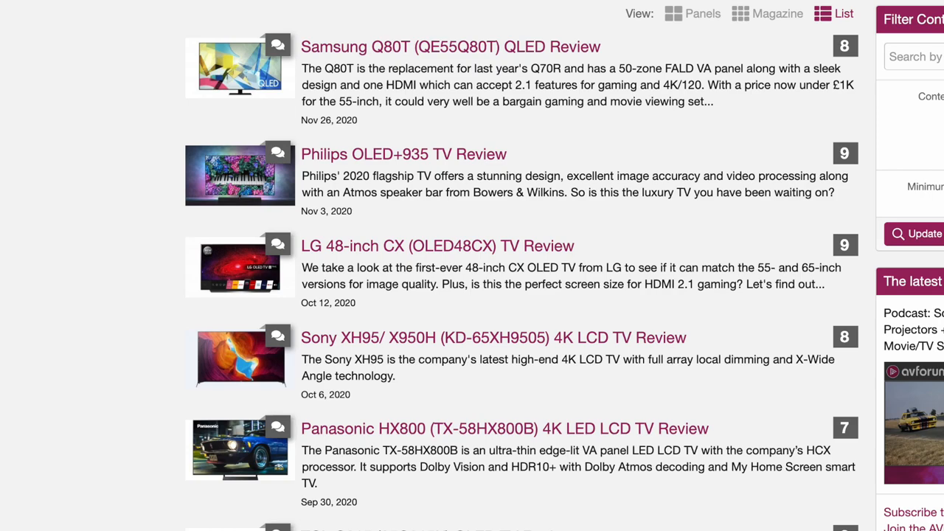
pyautogui.scroll(-3)
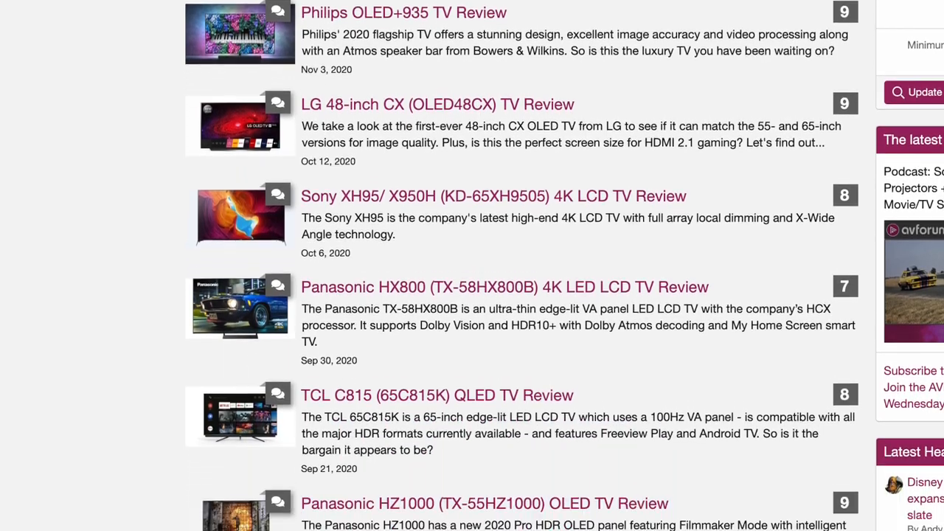